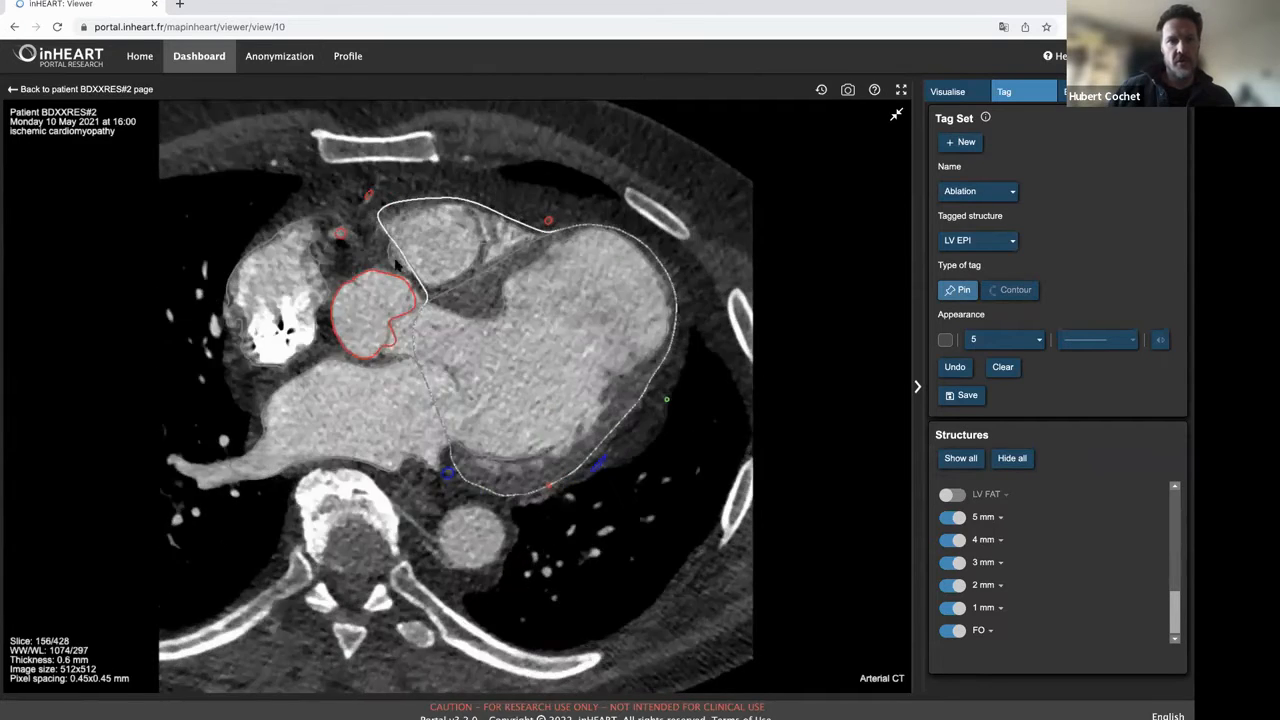
Step: Scroll the viewer from the axial CT slice to the 3D heart model with scar map
scroll(down, 3)
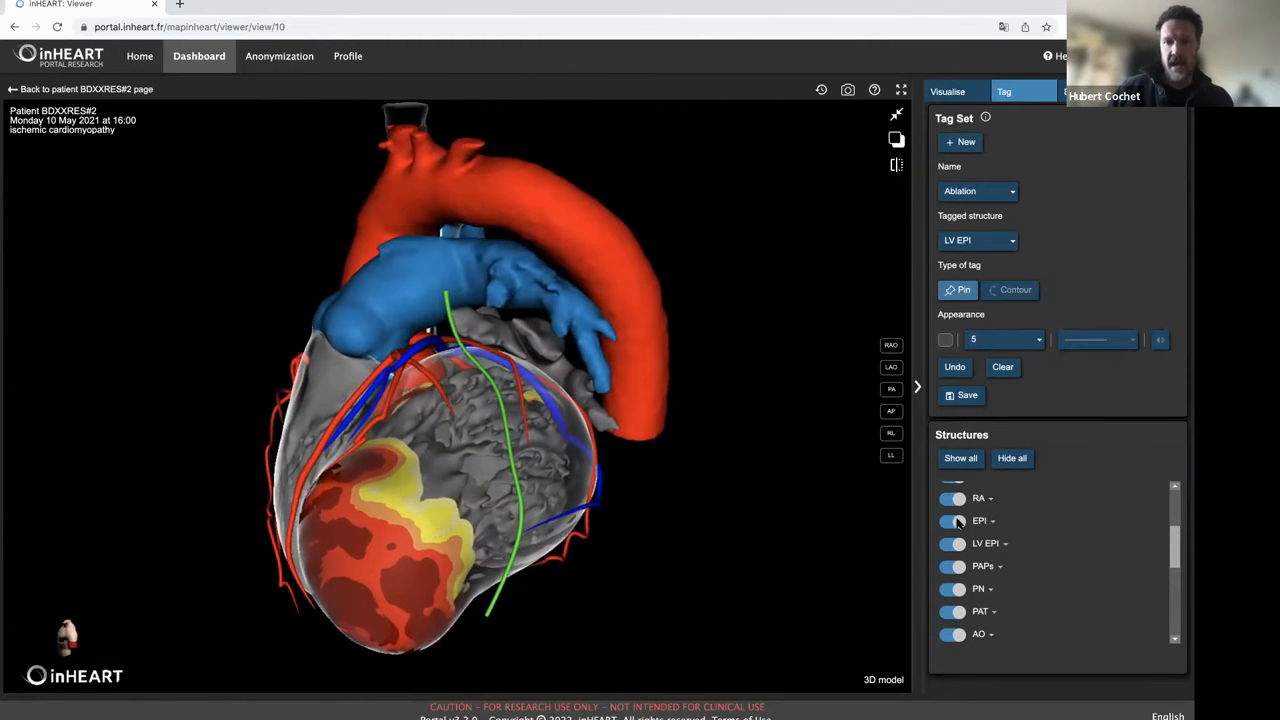
Step: Hide the papillary muscles and another structure, then turn the heart to face the apical scar core
click(952, 520)
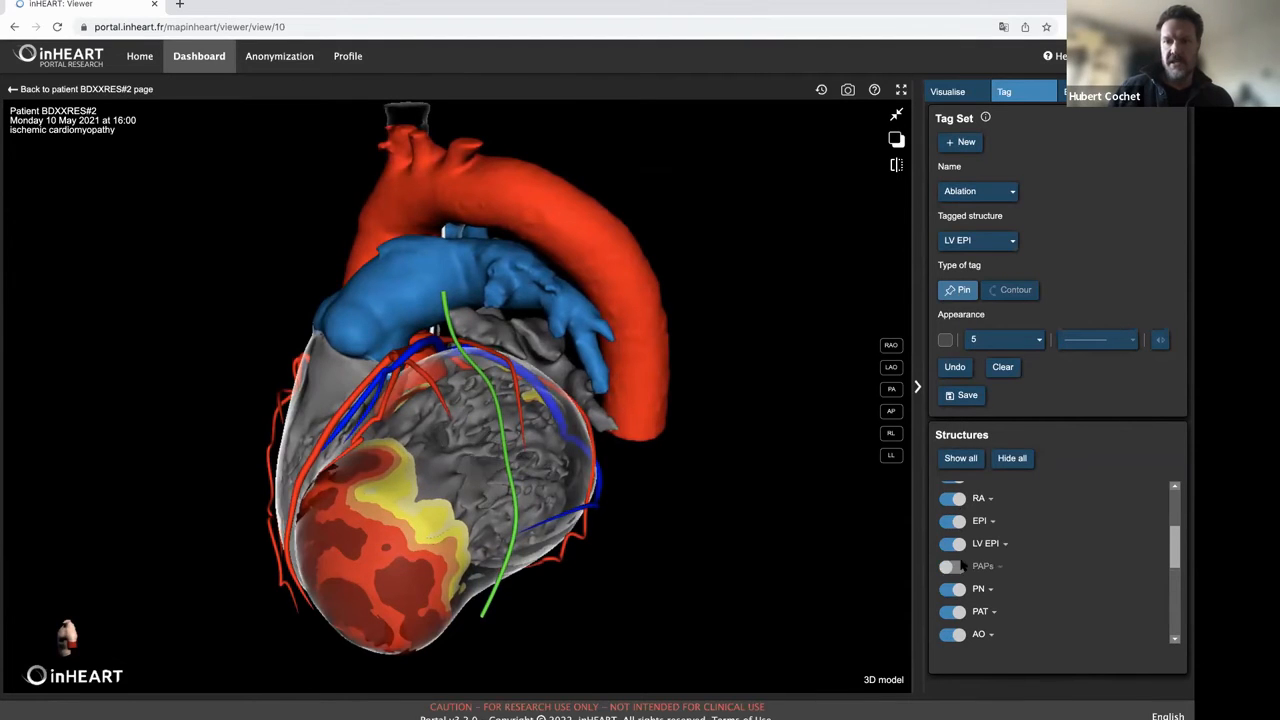
click(952, 588)
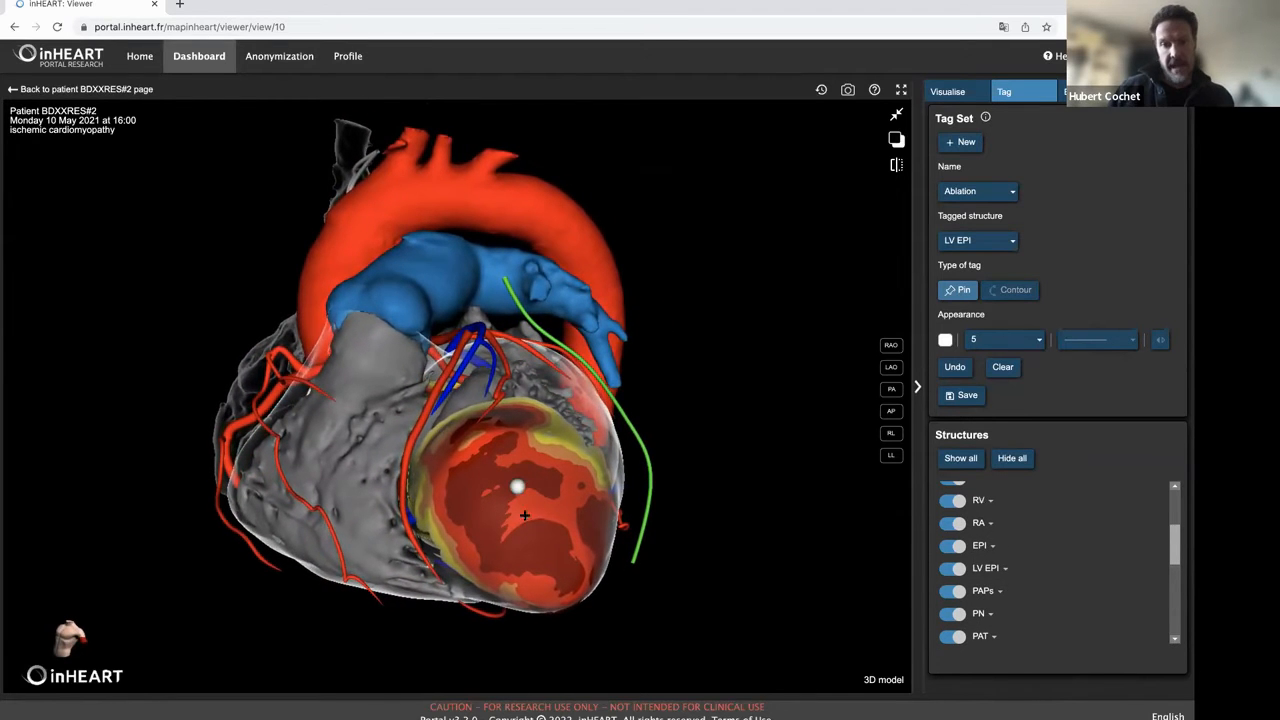
click(536, 544)
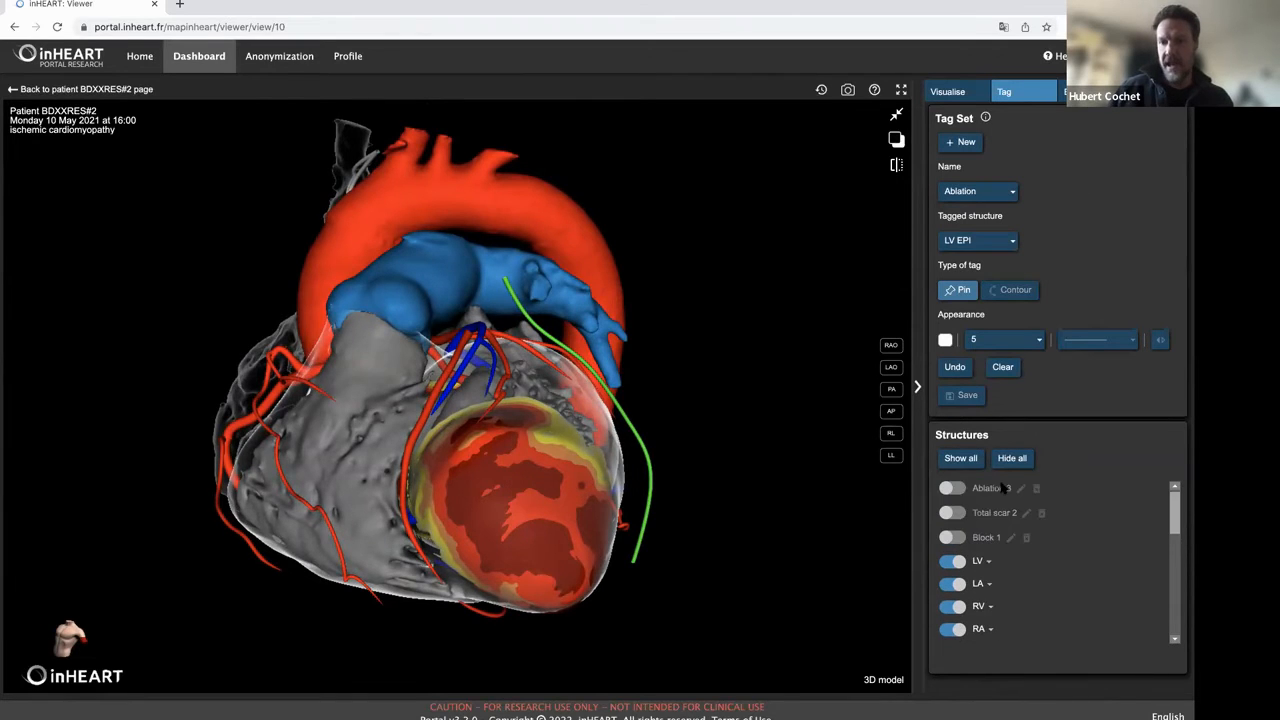
Step: Show the Ablation 3 tag points and orbit so they ring the scar core
click(950, 488)
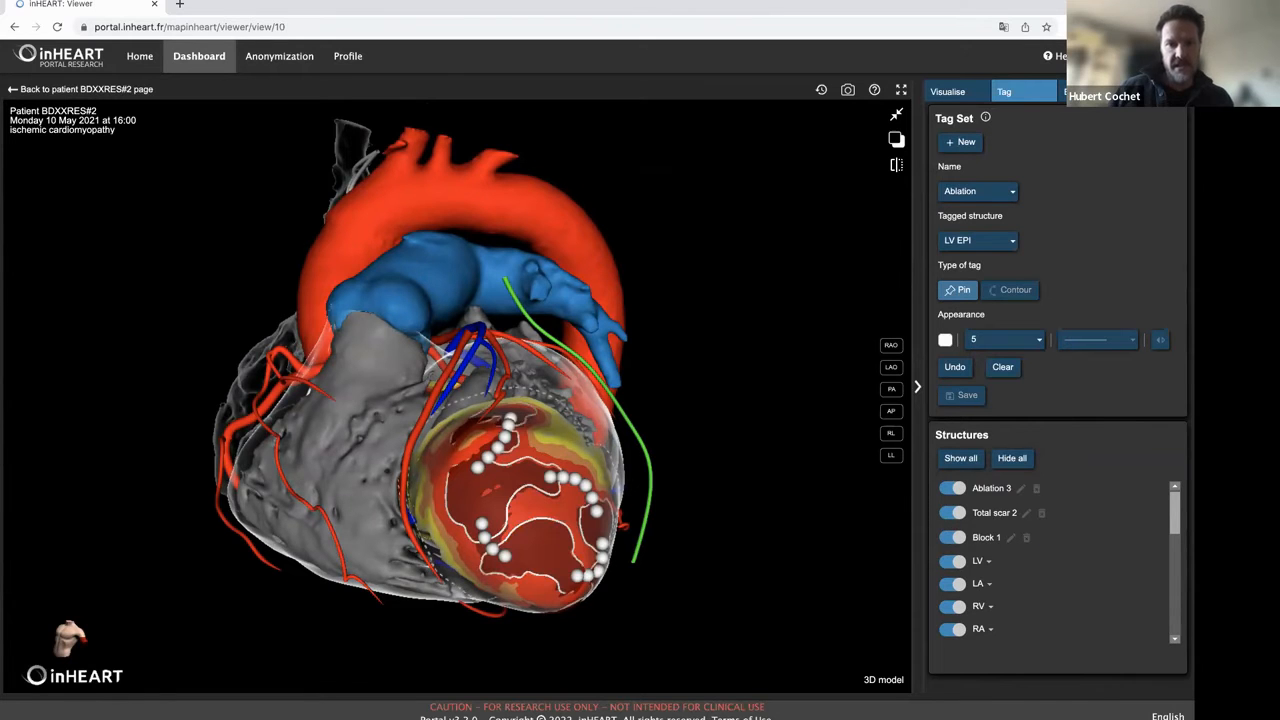
drag(500, 400, 450, 450)
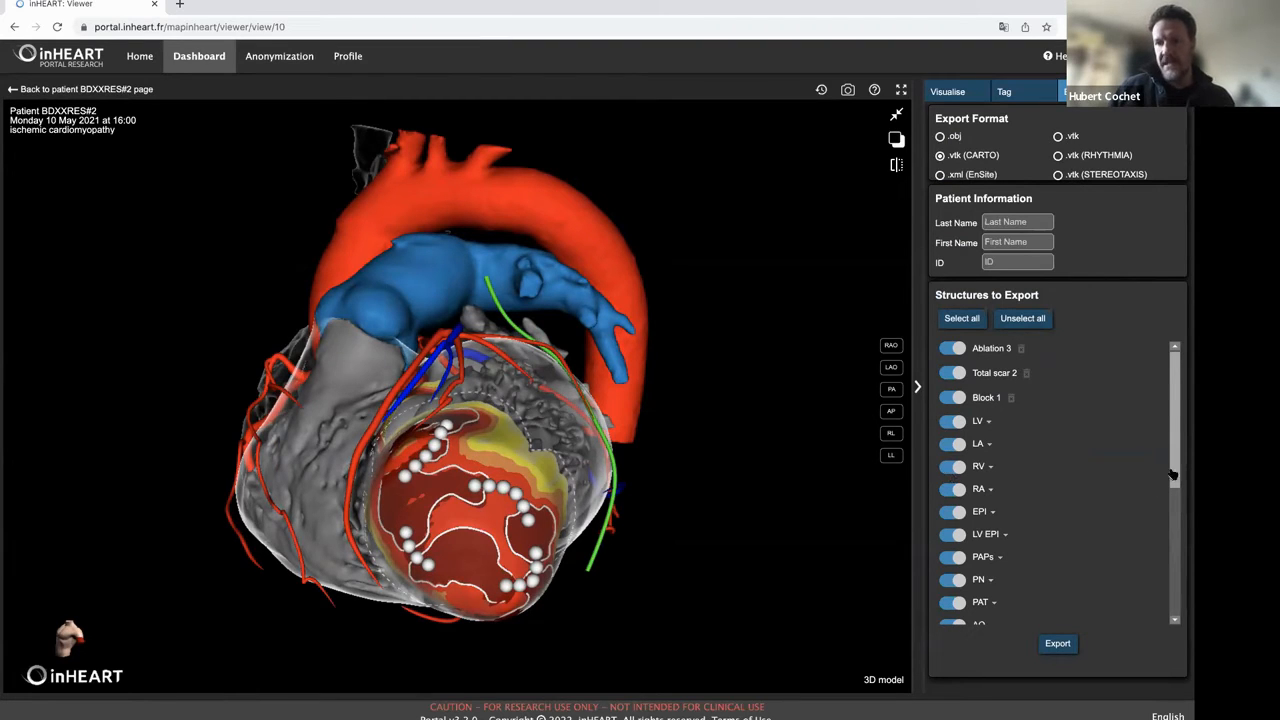
Step: Unselect all anatomical structures so only Ablation 3, Total scar 2 and Block 1 export
scroll(down, 3)
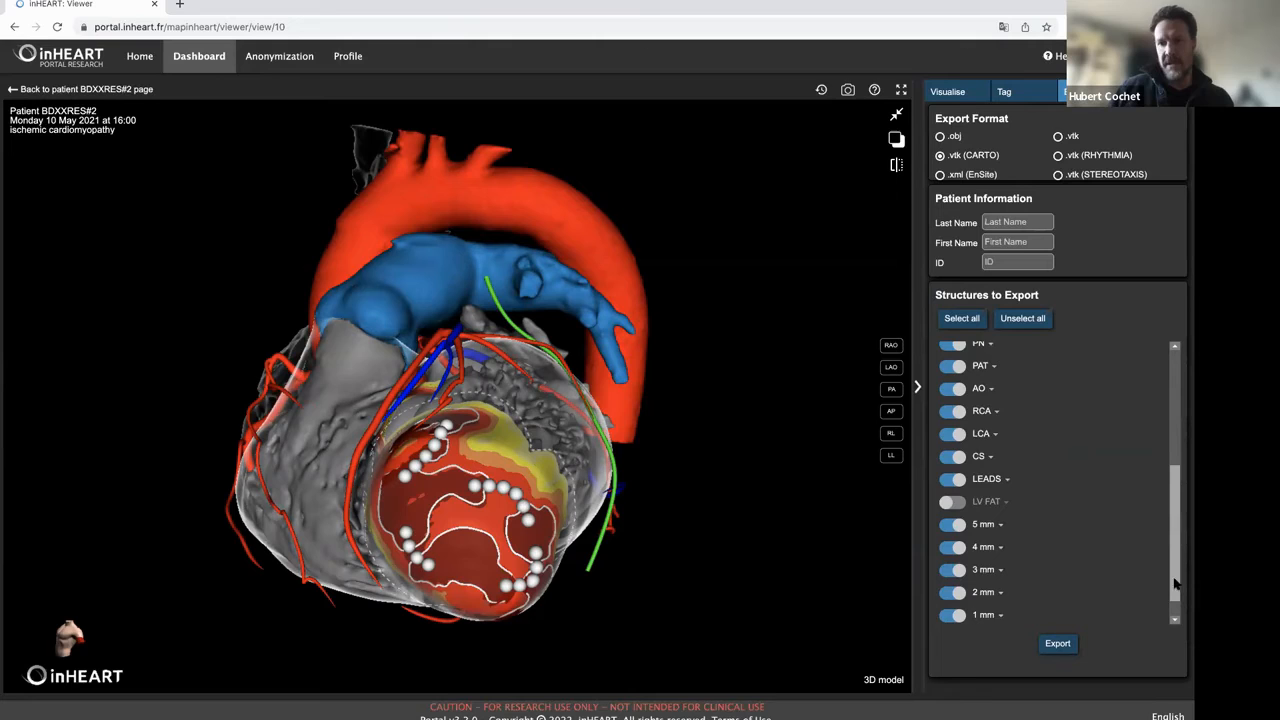
click(952, 546)
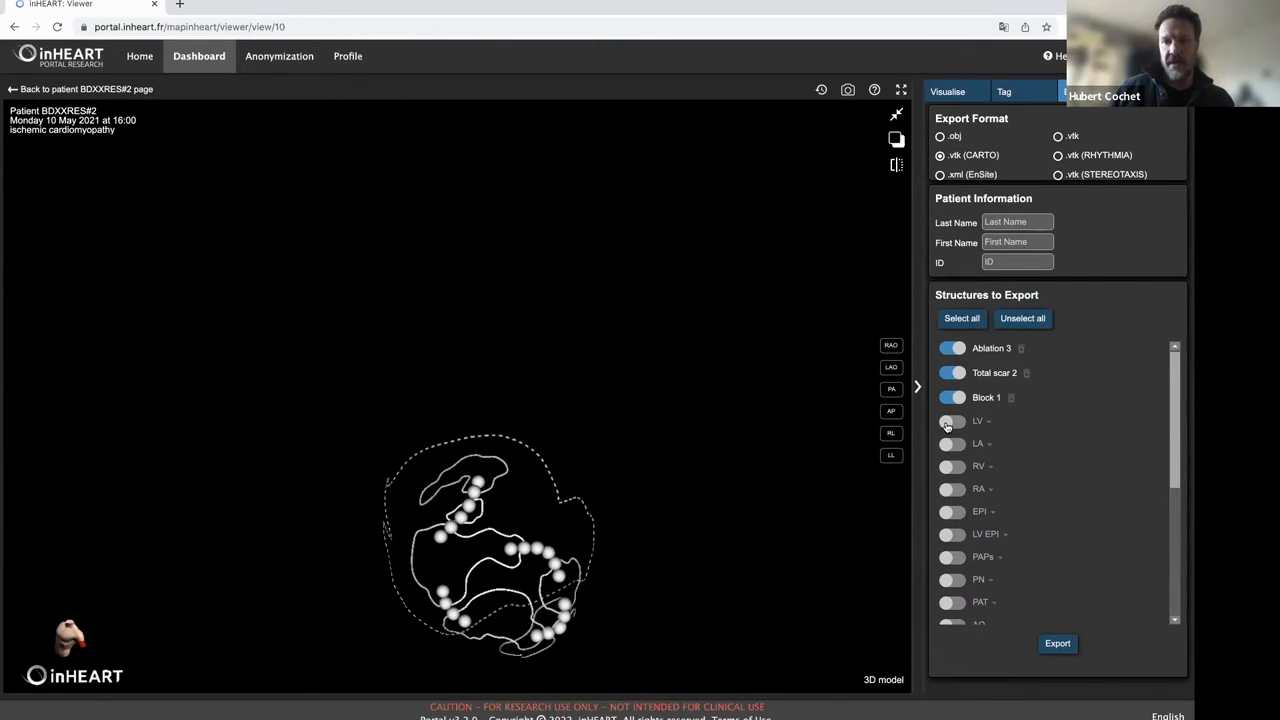
Step: Add the LV to the export at opacity 42 and inspect the tags on the ventricle
click(952, 420)
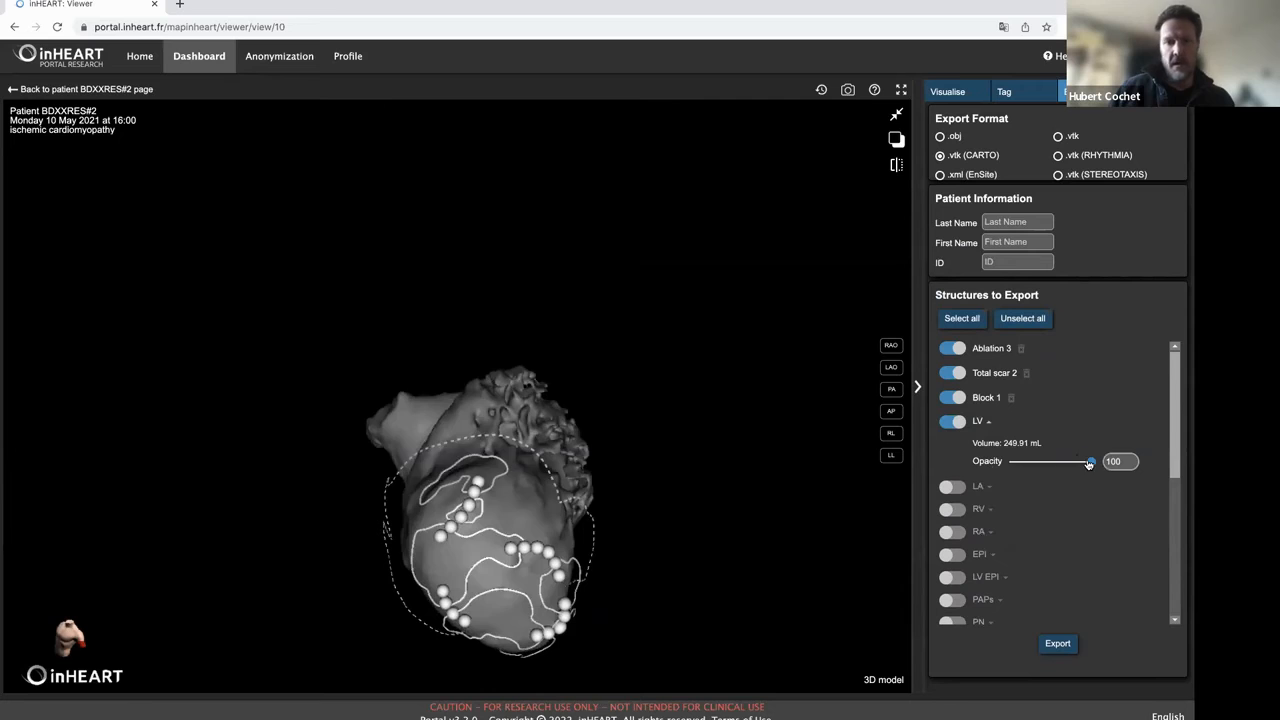
drag(1090, 460, 1046, 460)
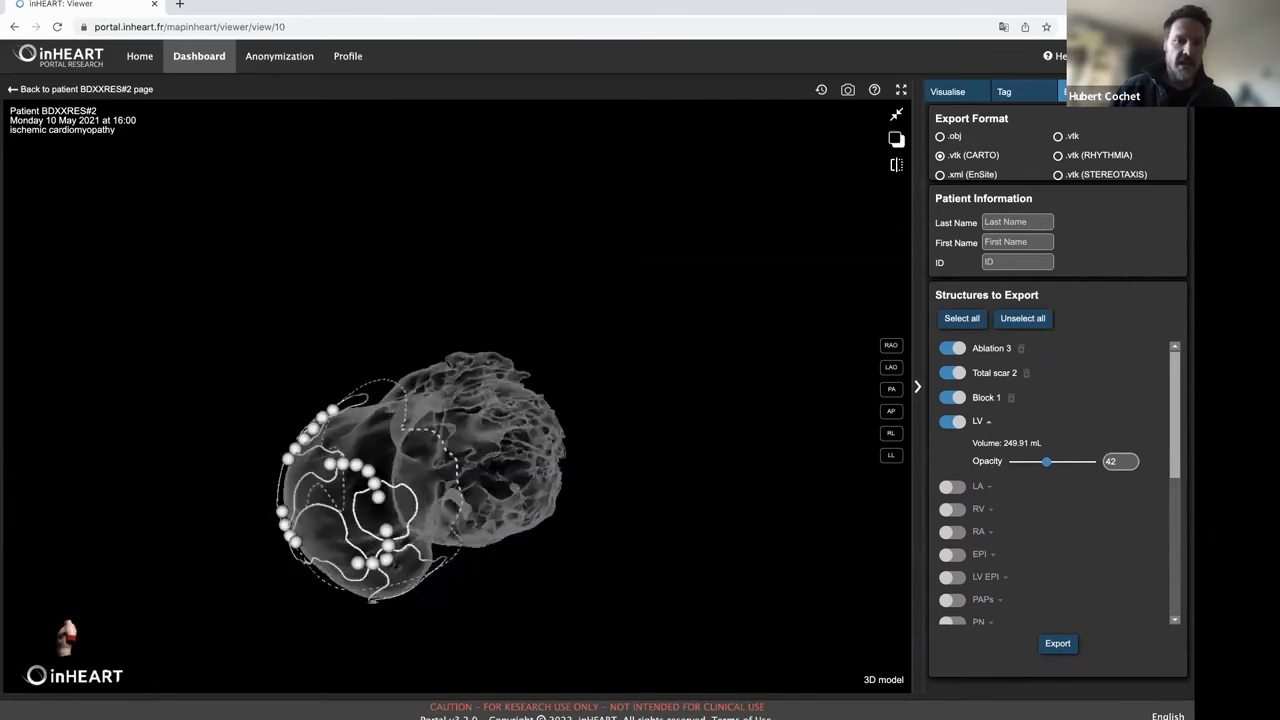
drag(400, 480, 500, 460)
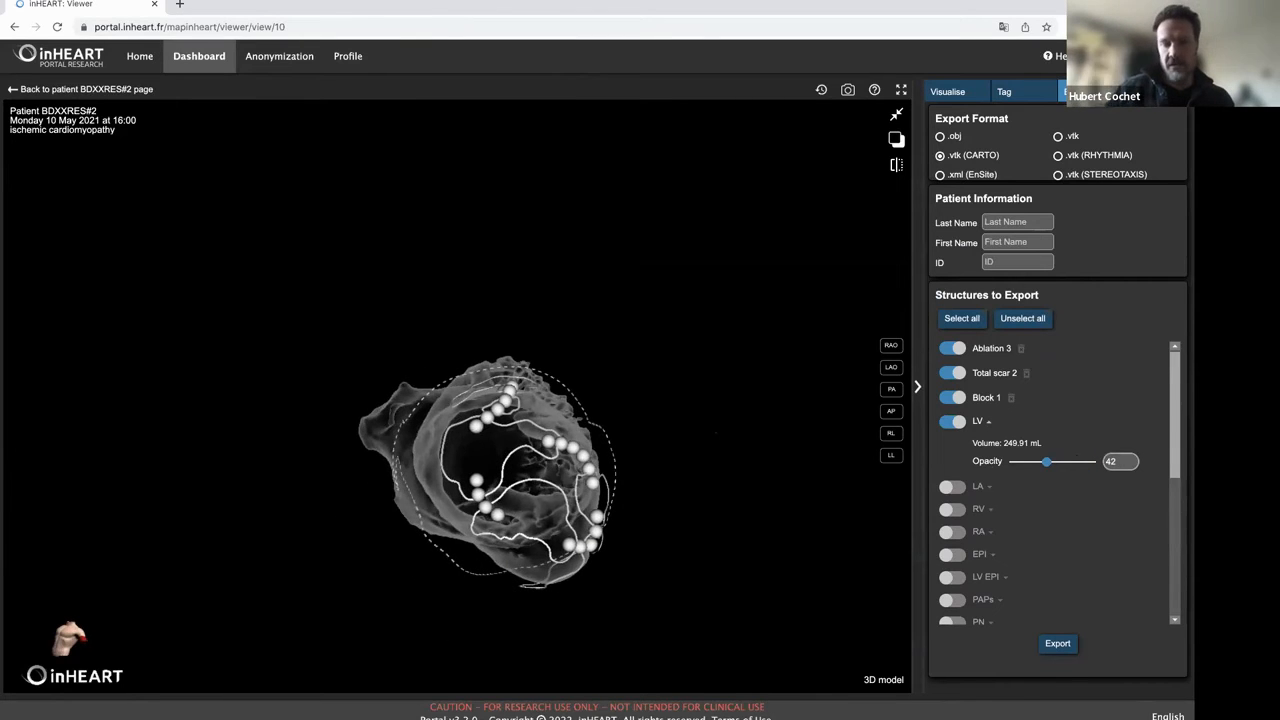
drag(520, 470, 460, 470)
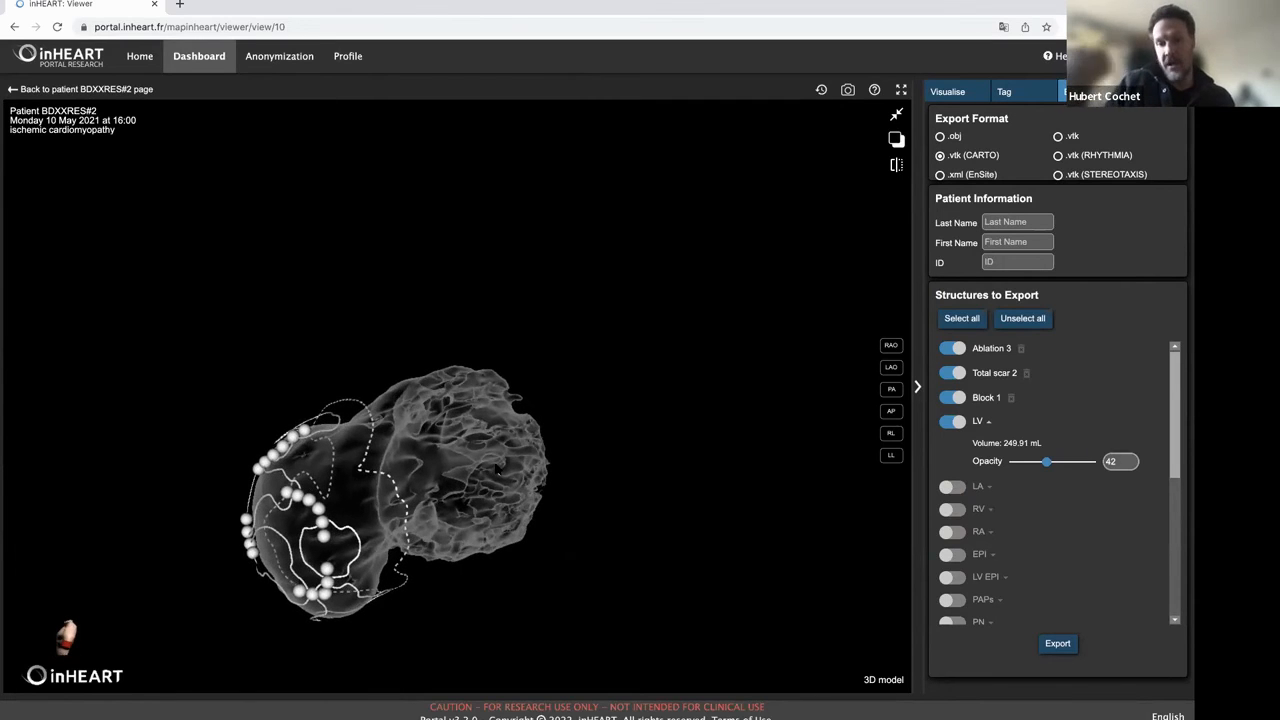
drag(400, 490, 460, 490)
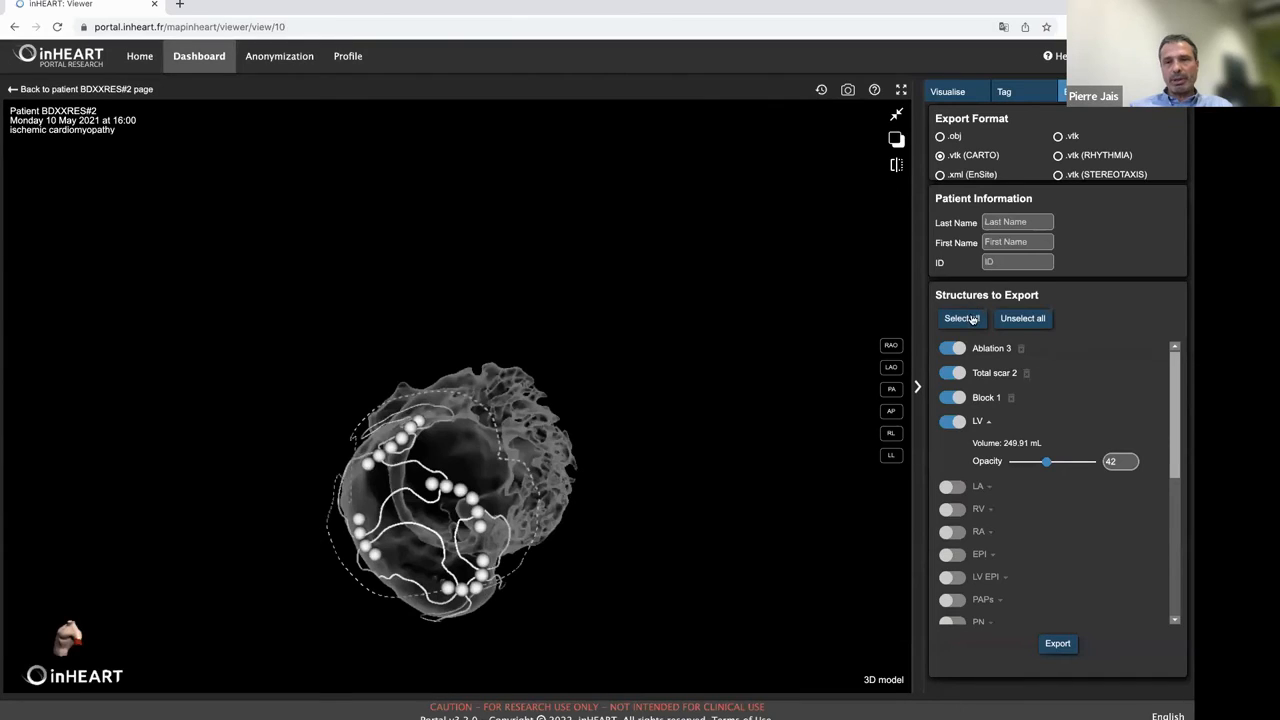
Step: Toggle PAPs on and LV off, then select every structure for export to restore the full heart
scroll(down, 3)
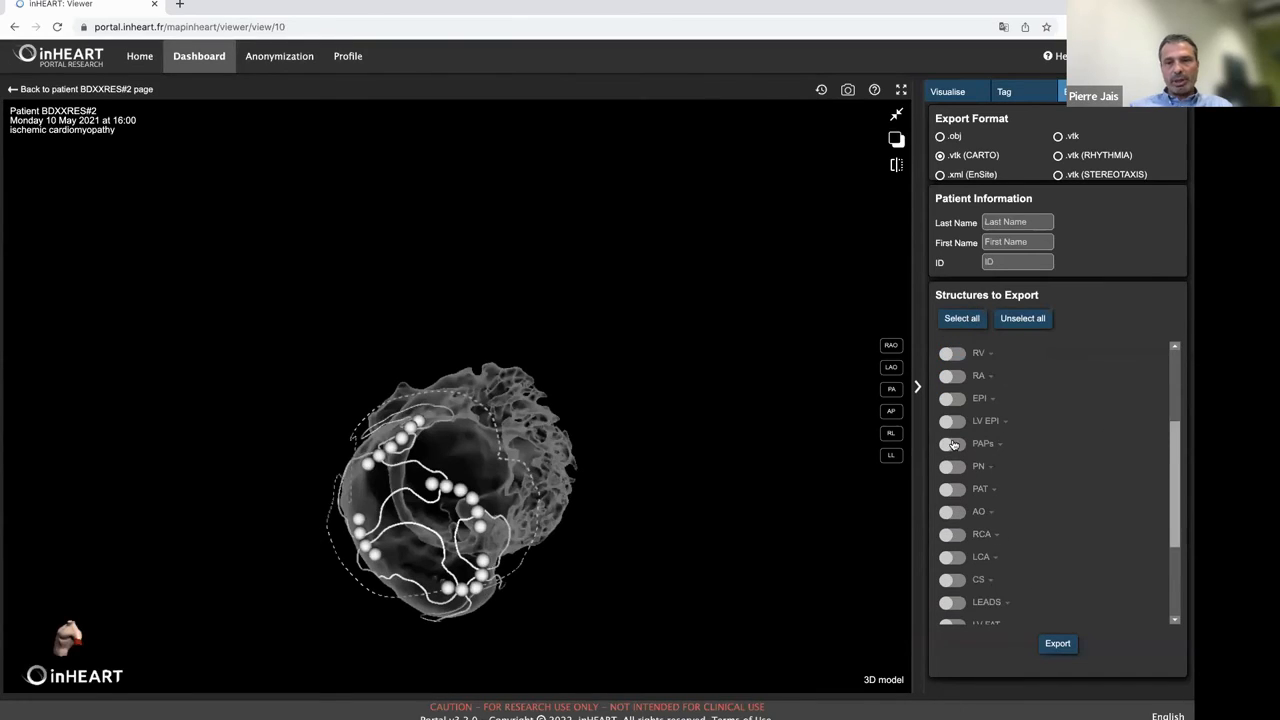
click(952, 444)
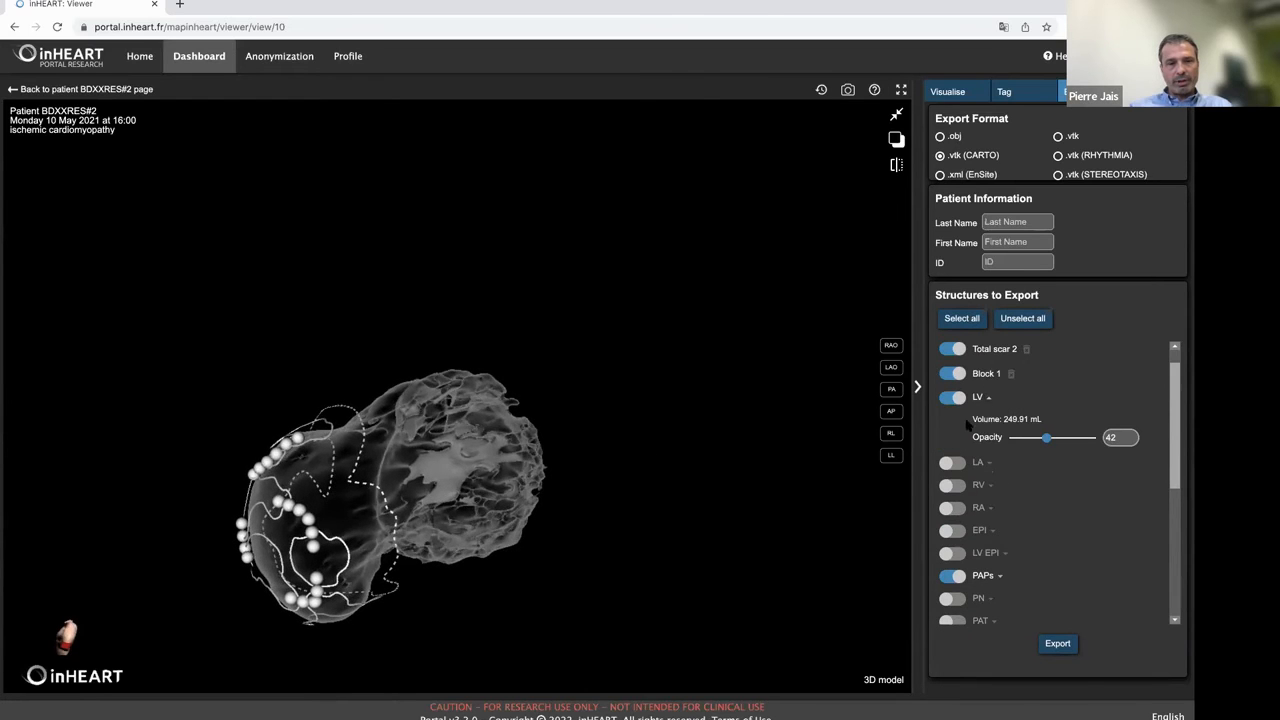
click(952, 396)
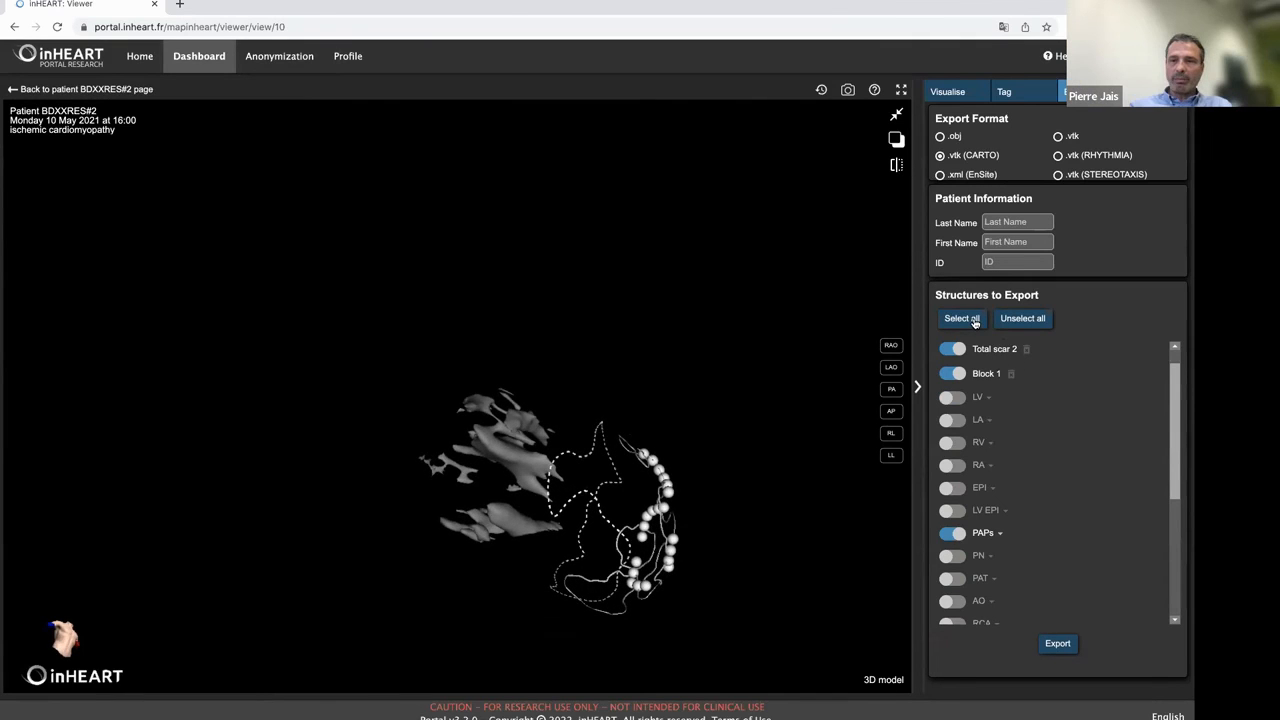
click(960, 318)
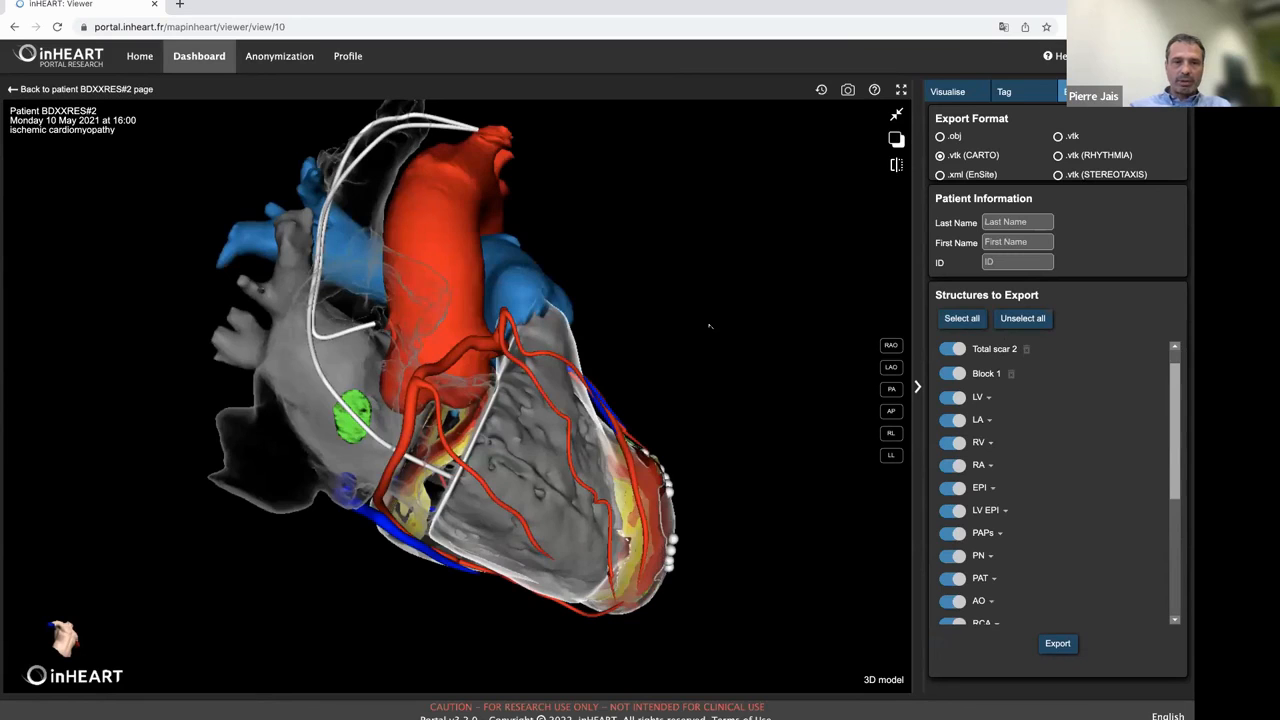